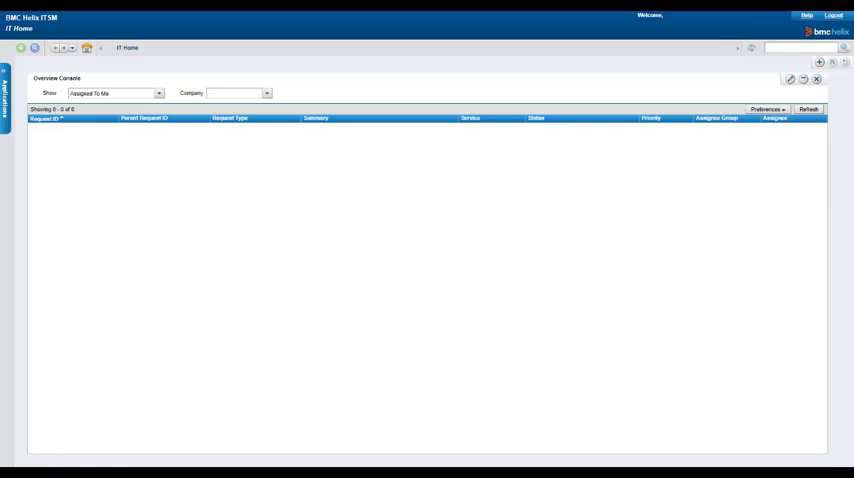
- Open the Interfaces English overlay from Live Chat's Self Service Portal Configuration for modification
left_click(4, 90)
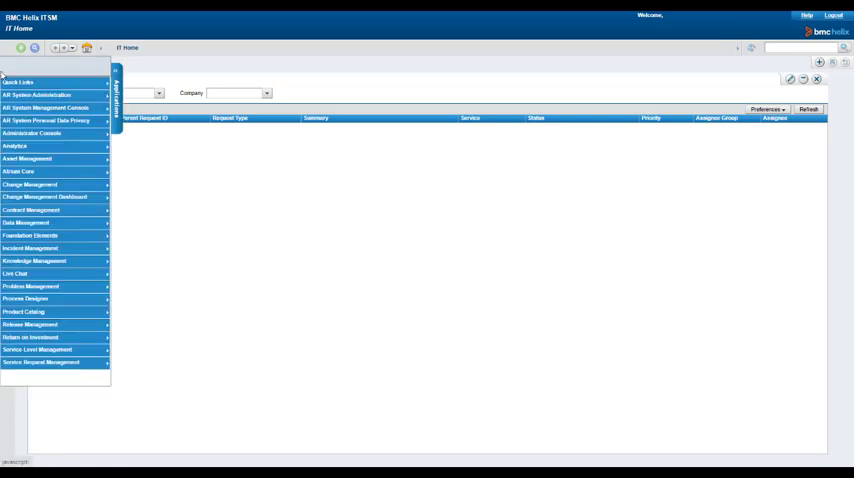
mouse_move(50, 273)
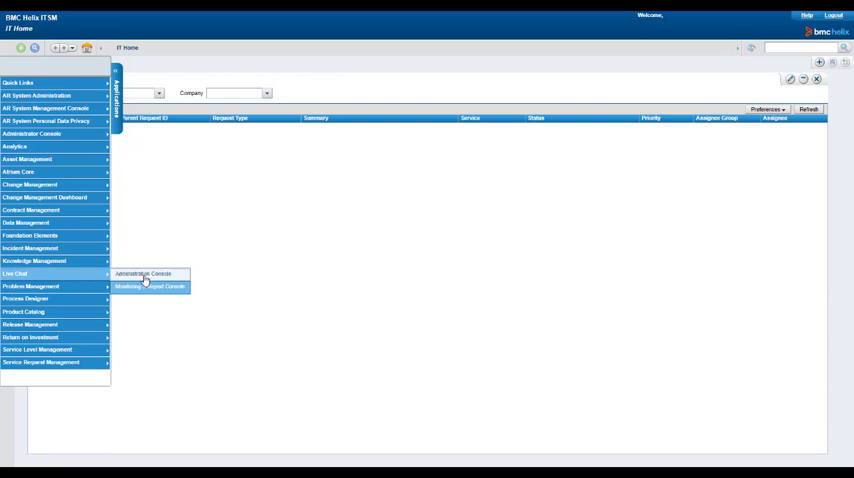
left_click(144, 273)
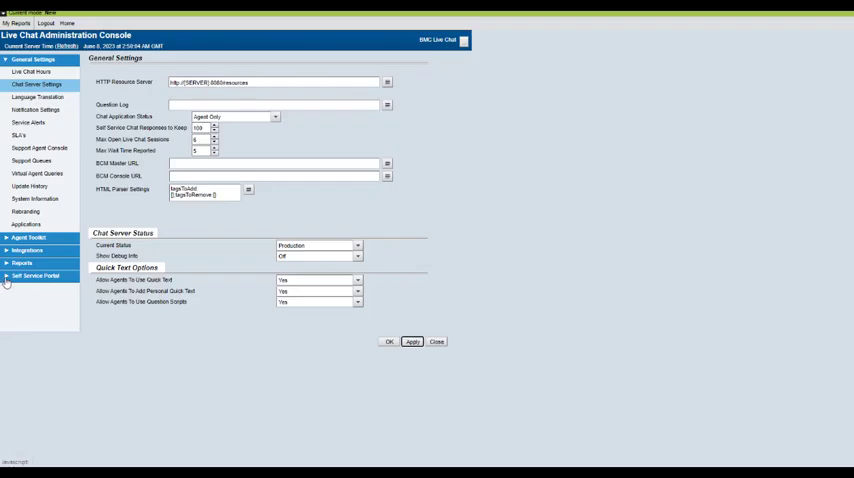
left_click(35, 275)
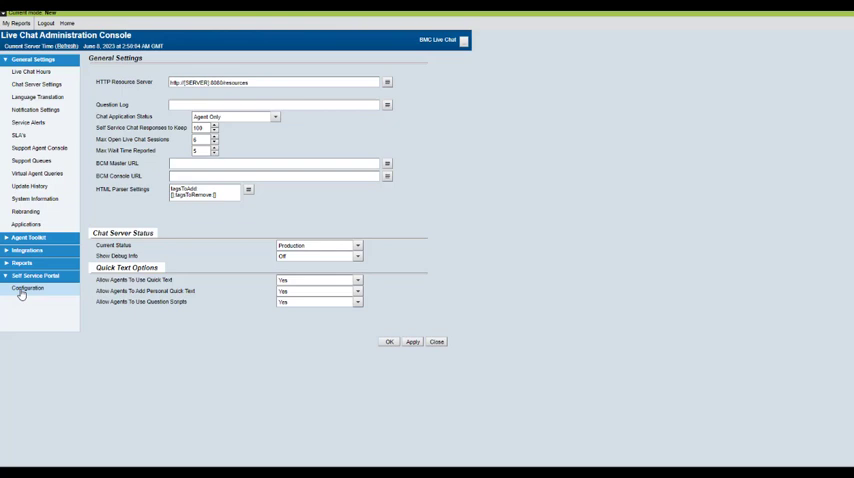
left_click(28, 288)
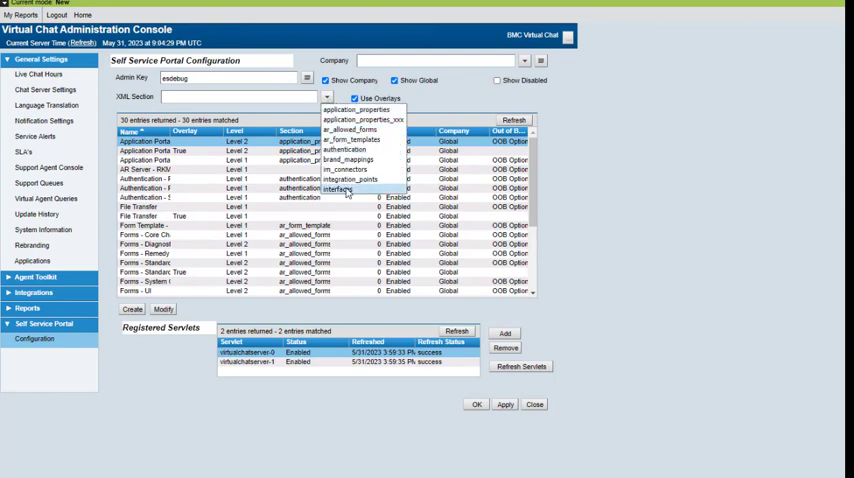
left_click(342, 189)
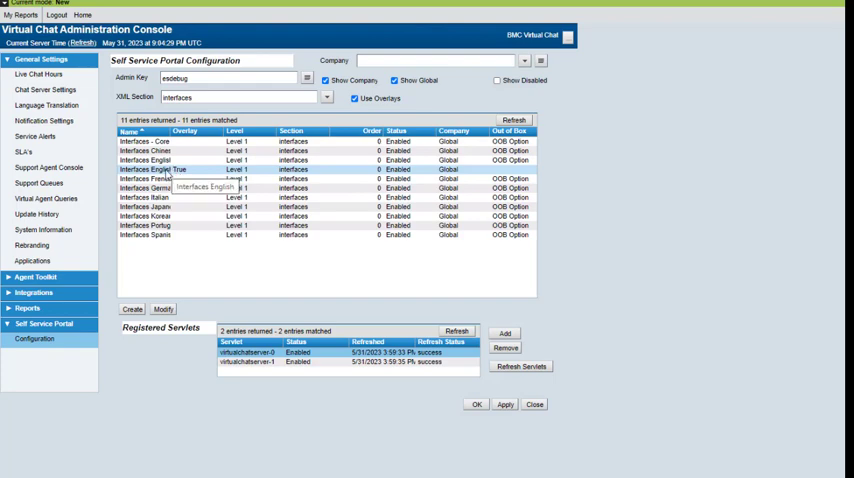
left_click(170, 169)
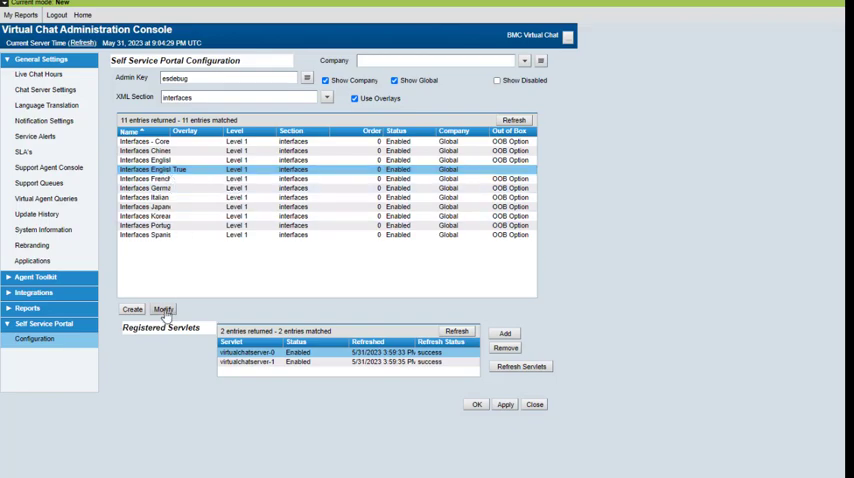
left_click(162, 308)
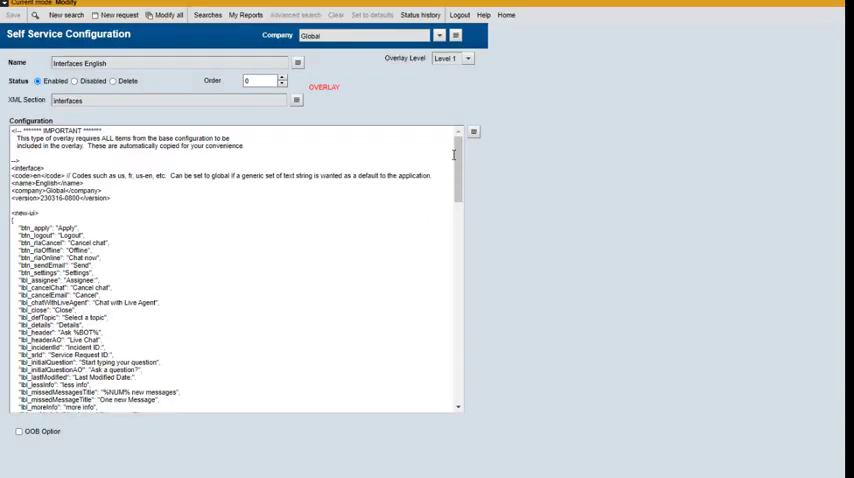
- Scroll through the English overlay's configuration text
scroll("down", 3)
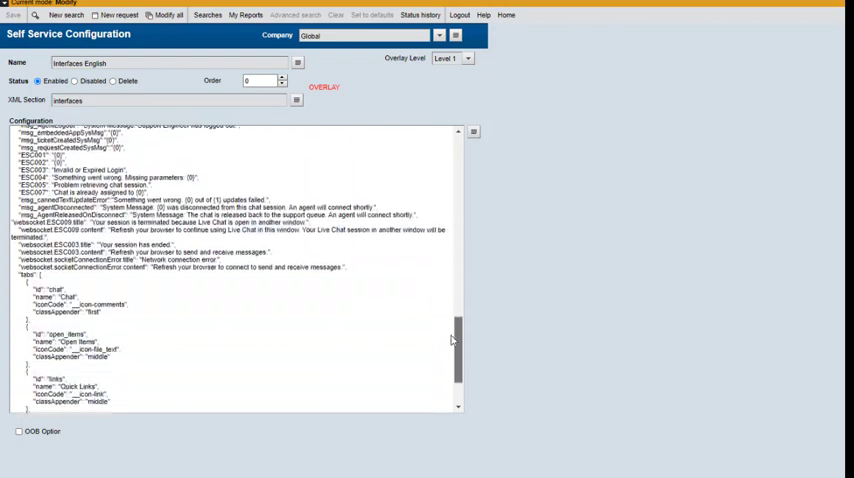
scroll("down", 3)
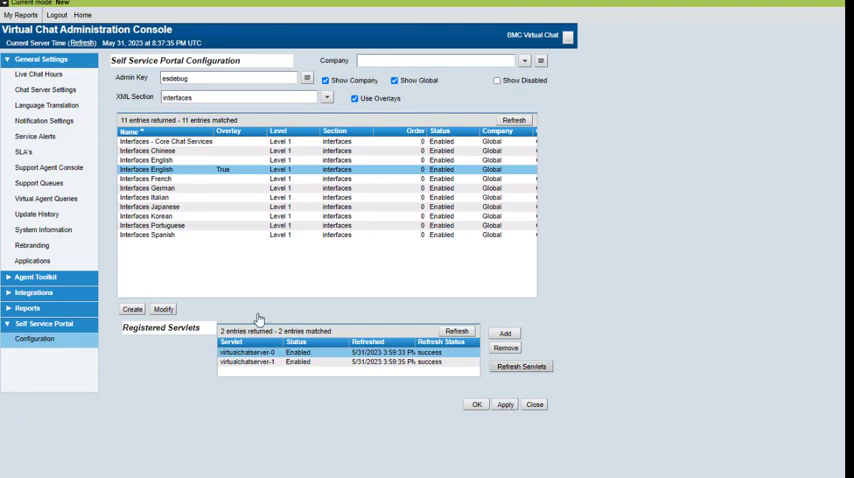
mouse_move(259, 320)
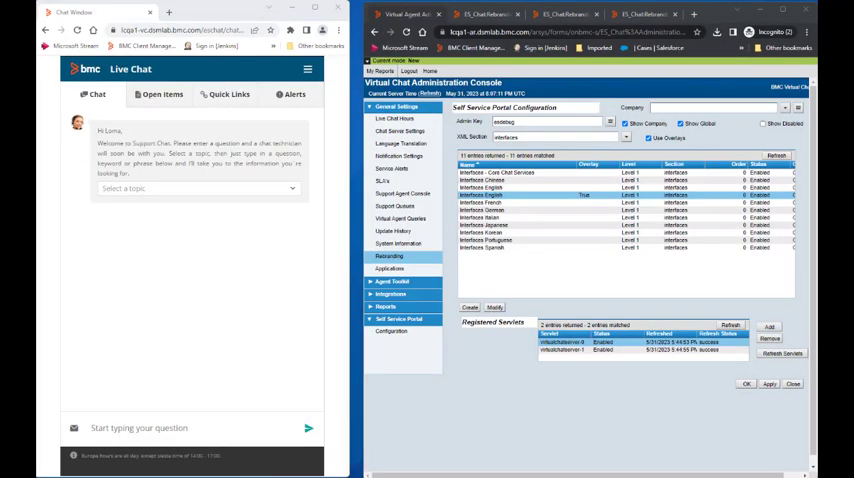
mouse_move(283, 291)
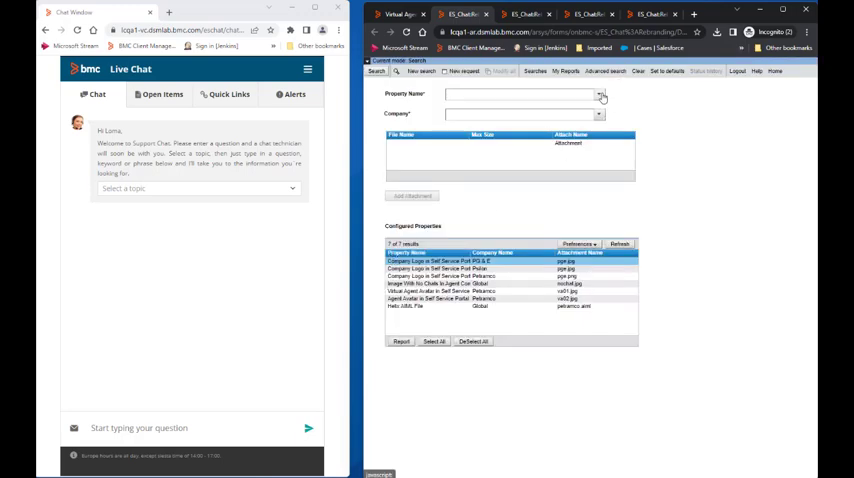
- Choose the Company Logo in Self Service Portal property for company Petramco
left_click(600, 95)
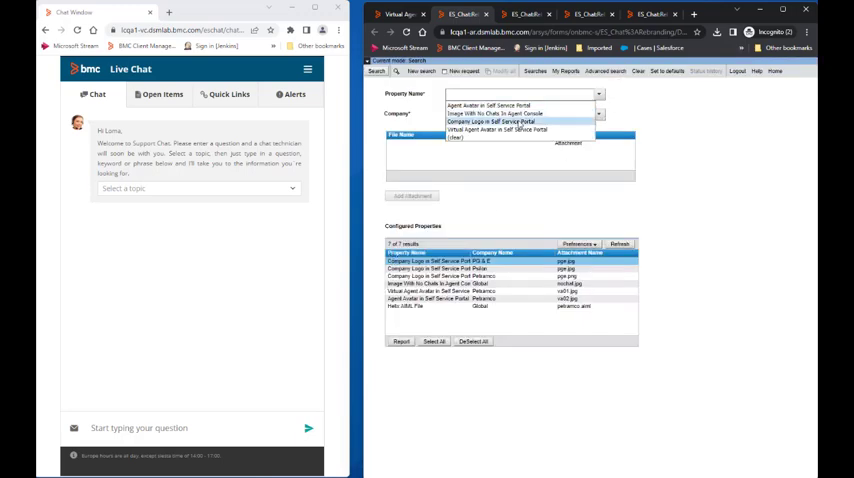
left_click(495, 121)
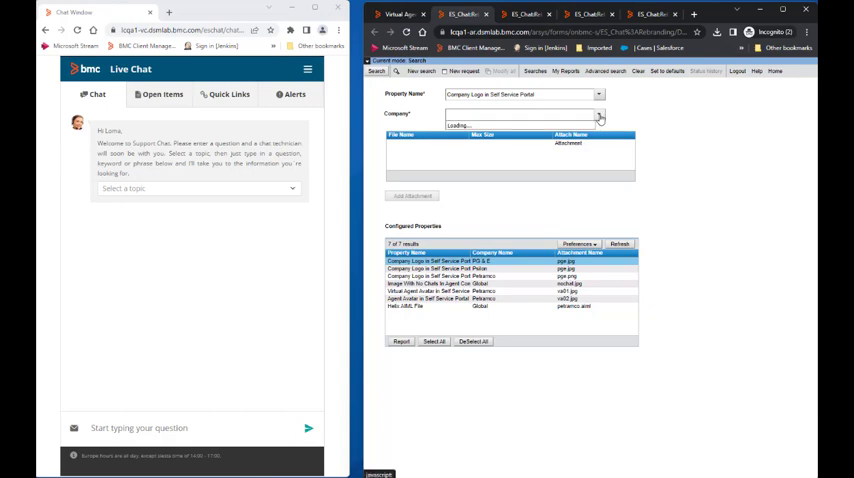
left_click(598, 113)
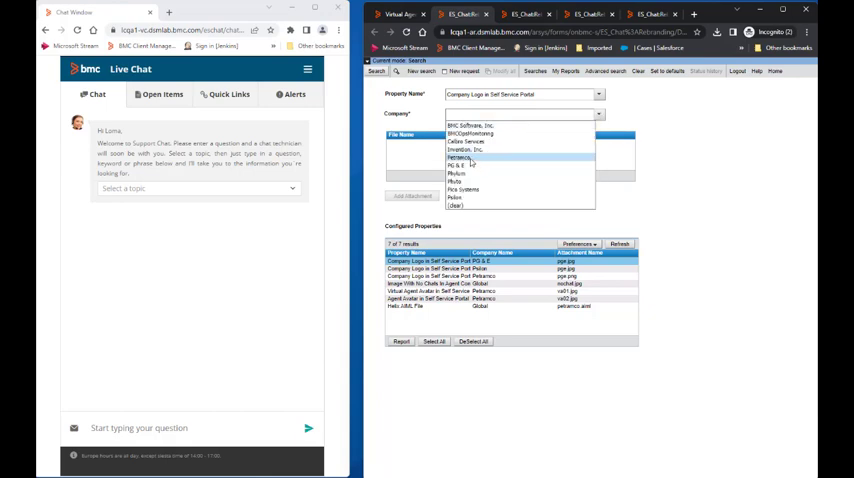
left_click(458, 157)
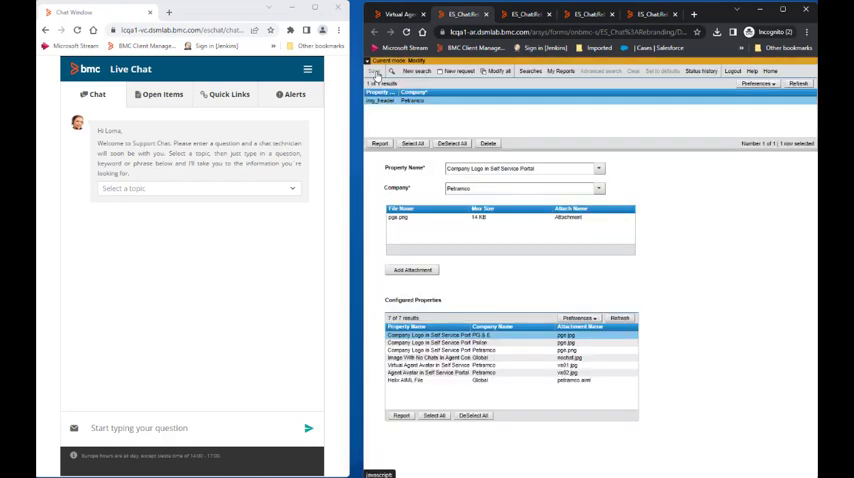
- Delete the old pge.png logo attachment and start adding a new one
left_click(401, 217)
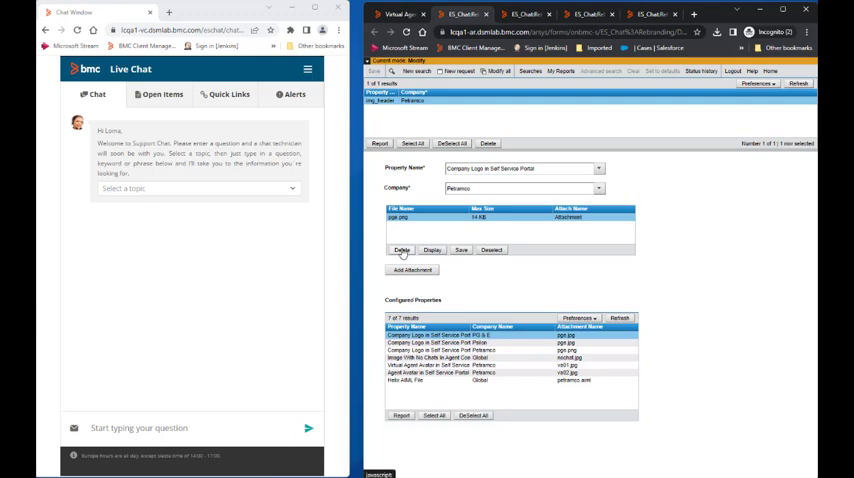
left_click(402, 250)
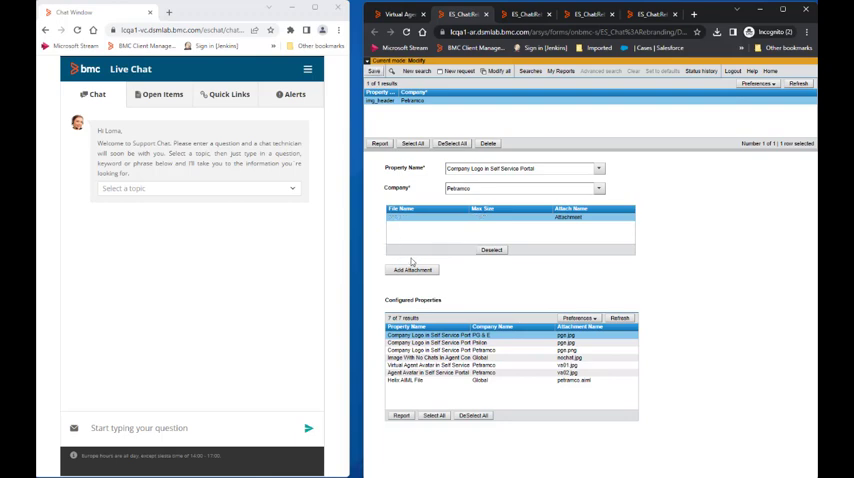
left_click(412, 270)
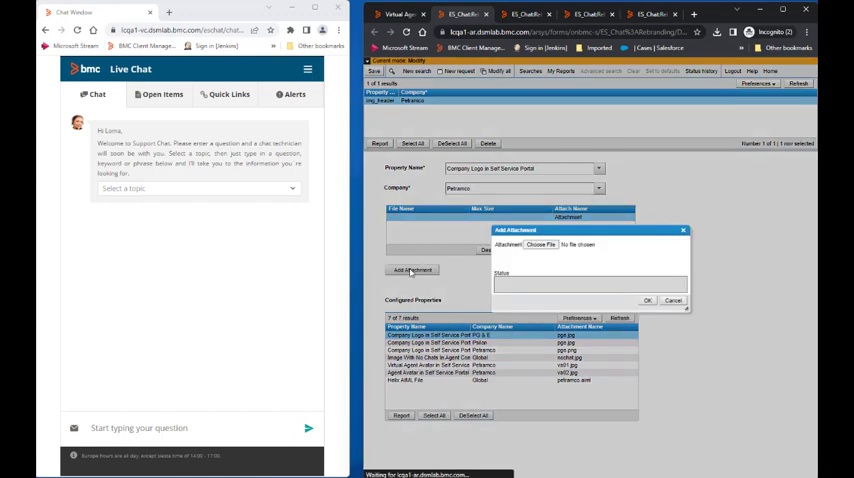
- Attach petramco_header.png as Petramco's new portal logo
left_click(539, 244)
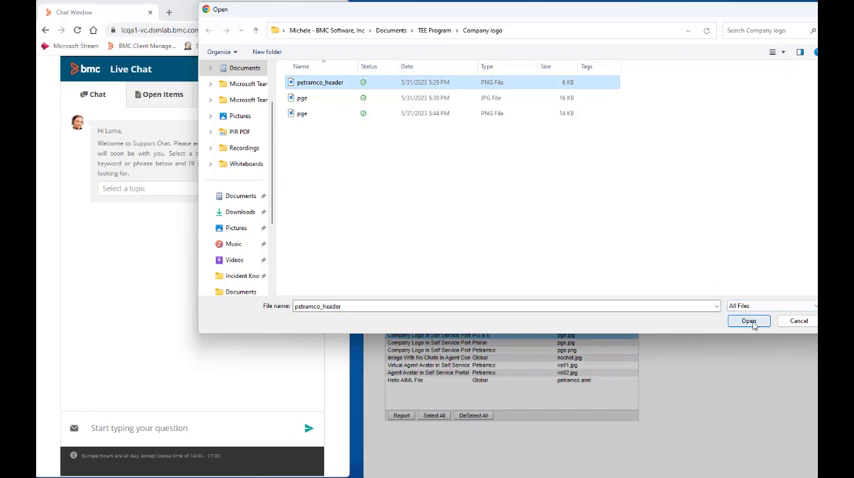
left_click(748, 321)
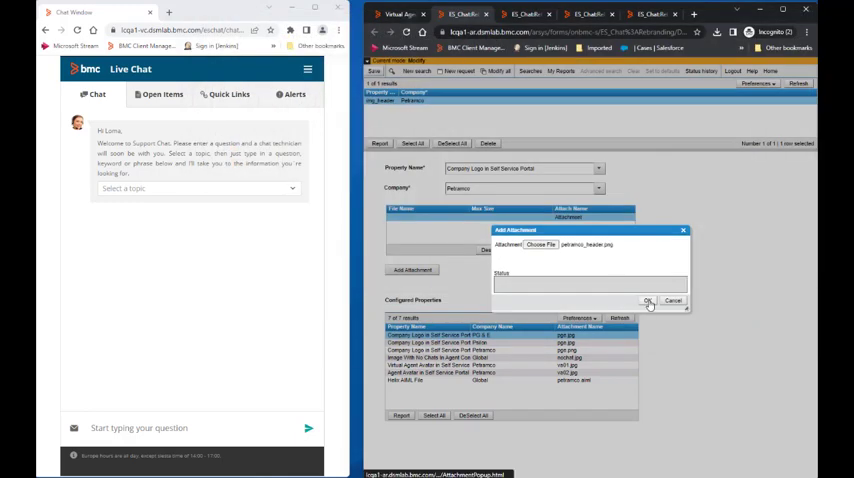
left_click(648, 301)
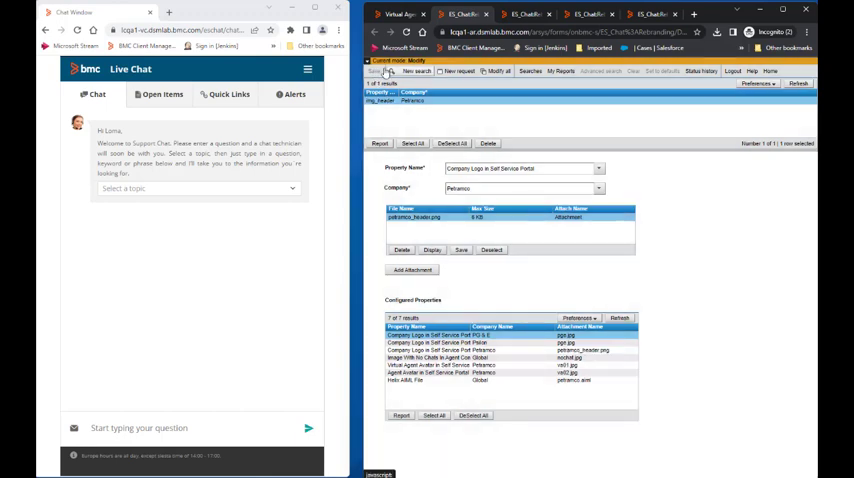
mouse_move(400, 14)
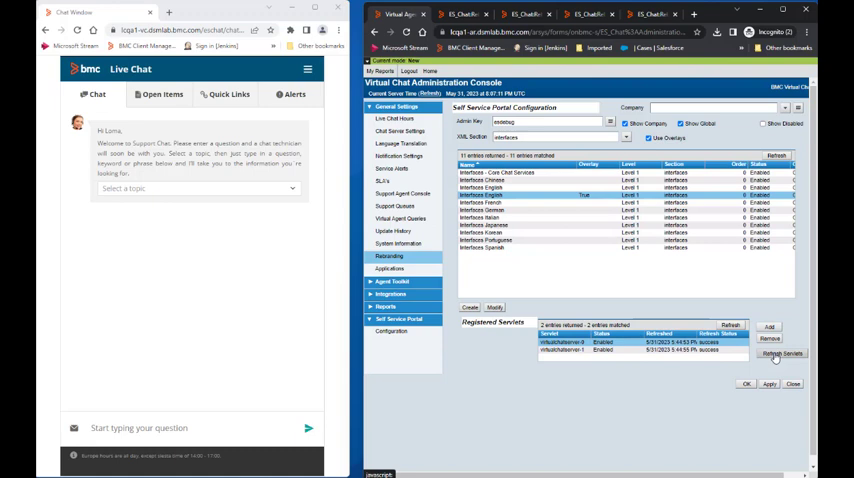
- Refresh both registered chat servlets in the Virtual Chat Administration Console
left_click(782, 353)
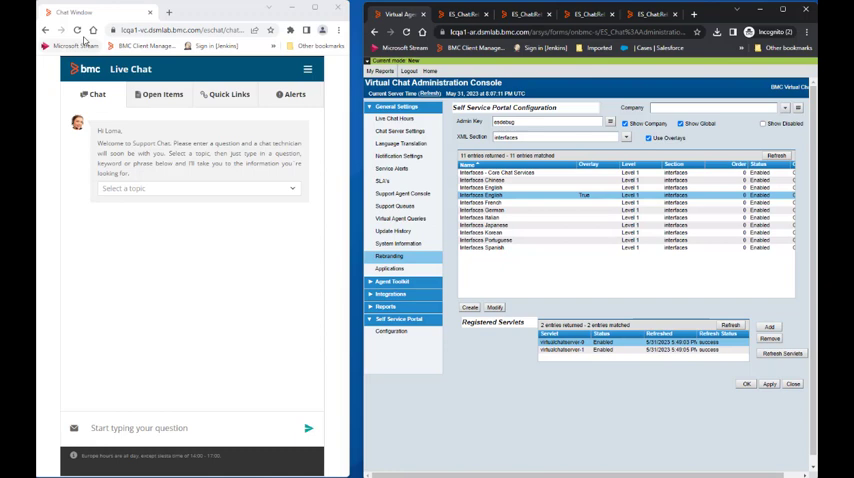
mouse_move(78, 31)
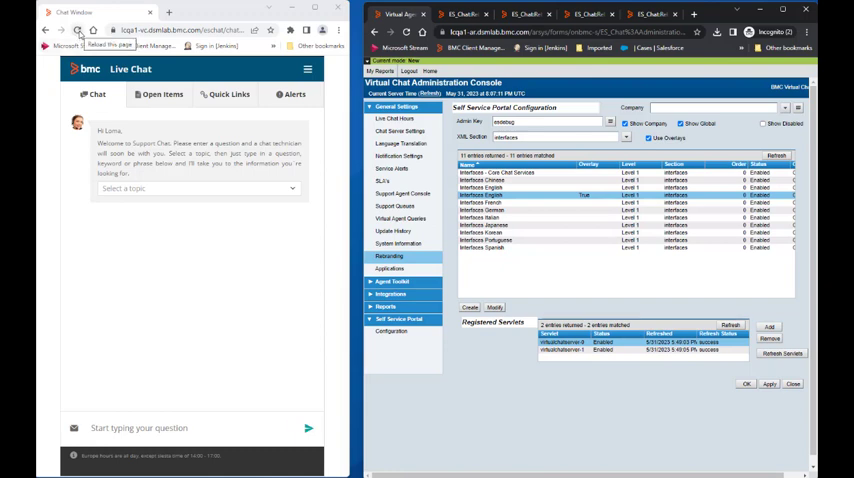